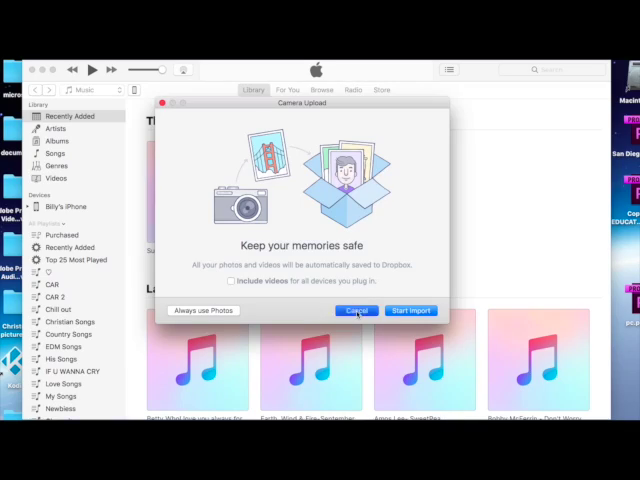
- Decline the Dropbox camera upload offer and the carrier settings update alert
click(356, 310)
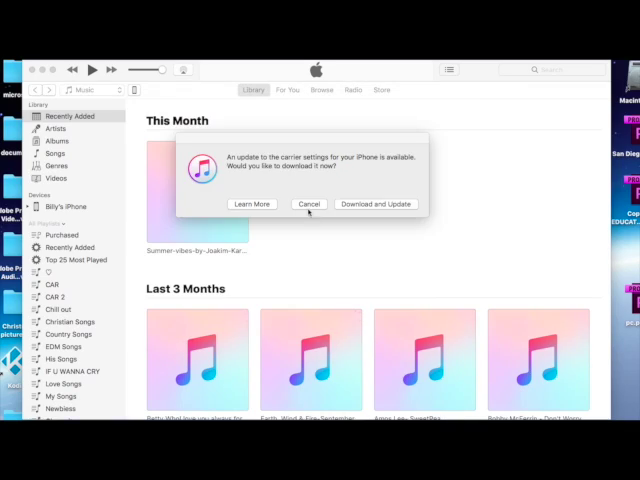
click(308, 204)
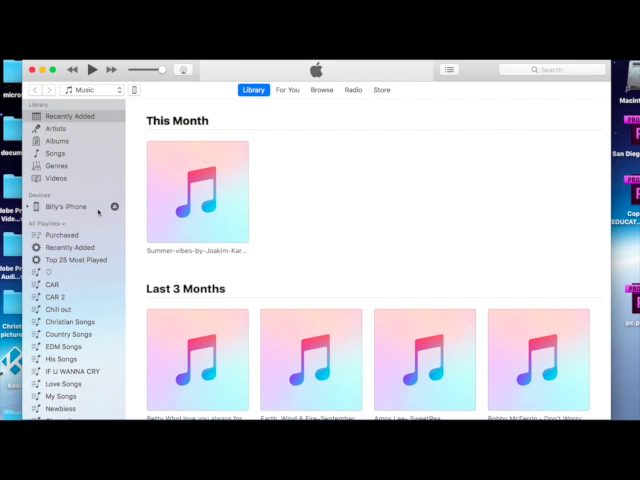
- Select the iPhone under Devices and scroll through its capacity, iOS version and backup details
click(70, 115)
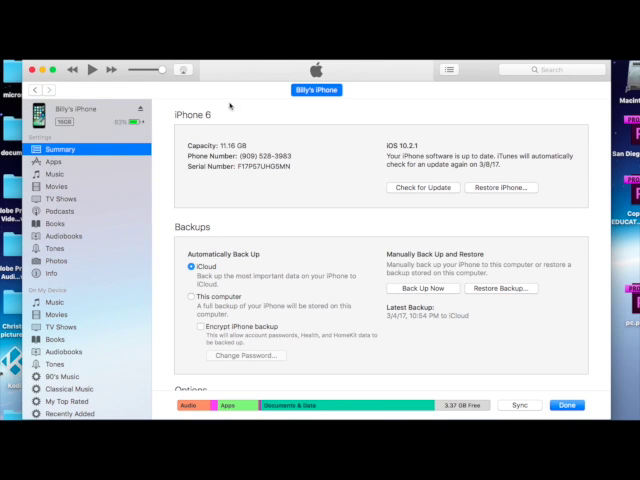
scroll(down, 3)
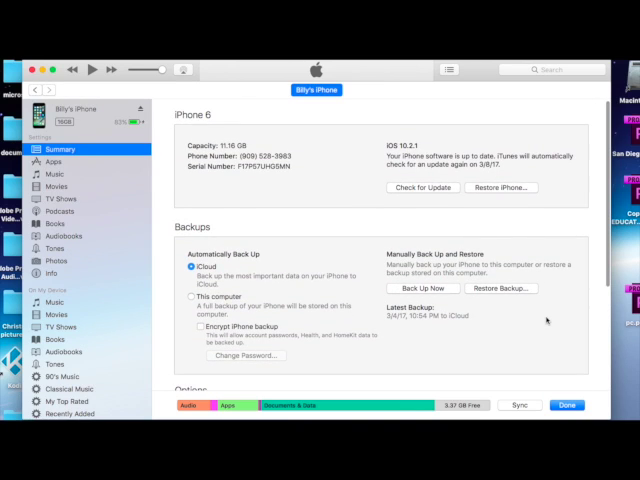
- Sync the iPhone with this computer until it reports 3.65 GB free
click(518, 405)
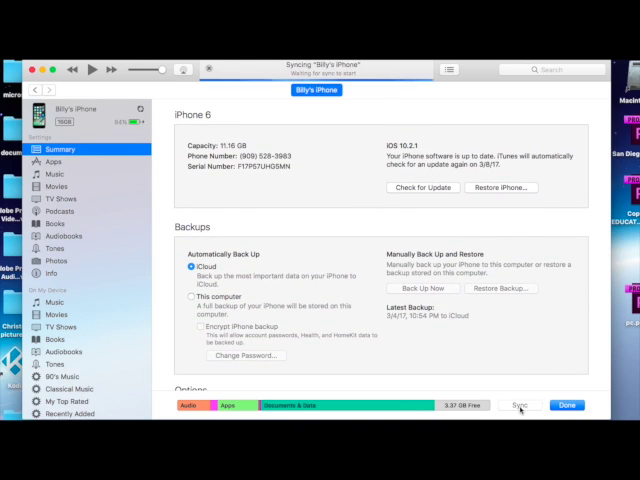
click(519, 405)
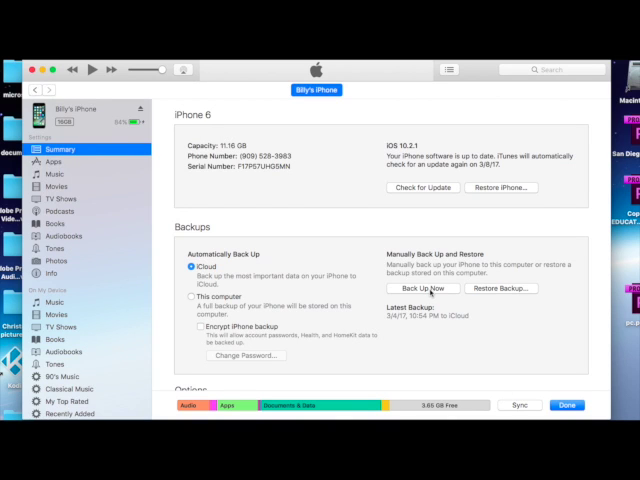
- Start a manual backup of the iPhone to this computer
click(423, 288)
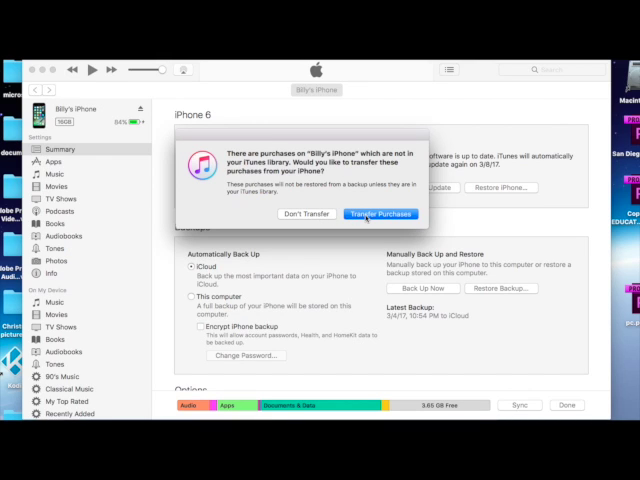
- Transfer the phone's purchases, then confirm the Today 12:48 PM backup to this computer
click(379, 213)
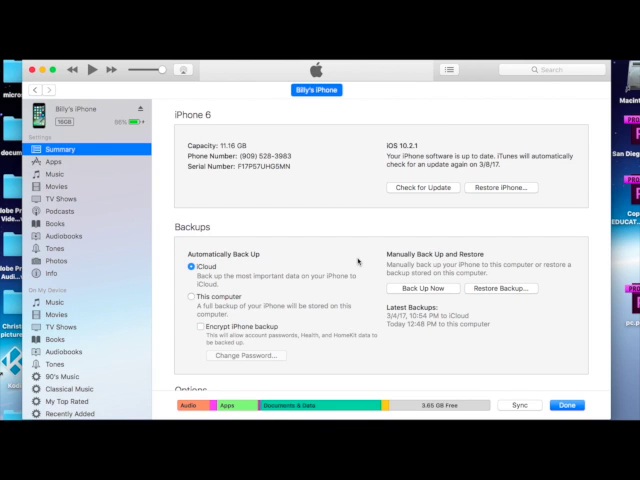
scroll(down, 3)
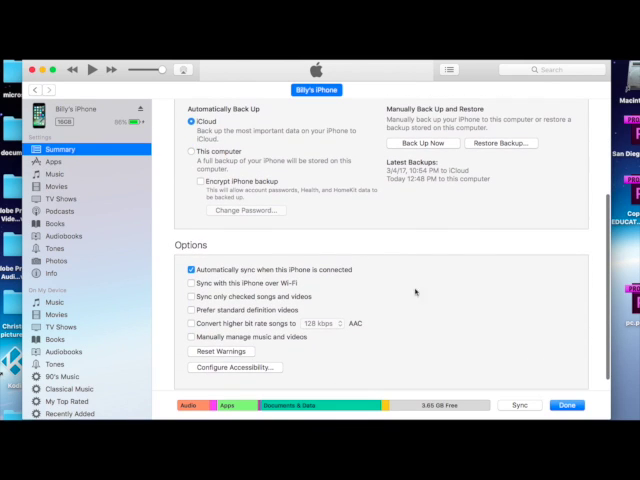